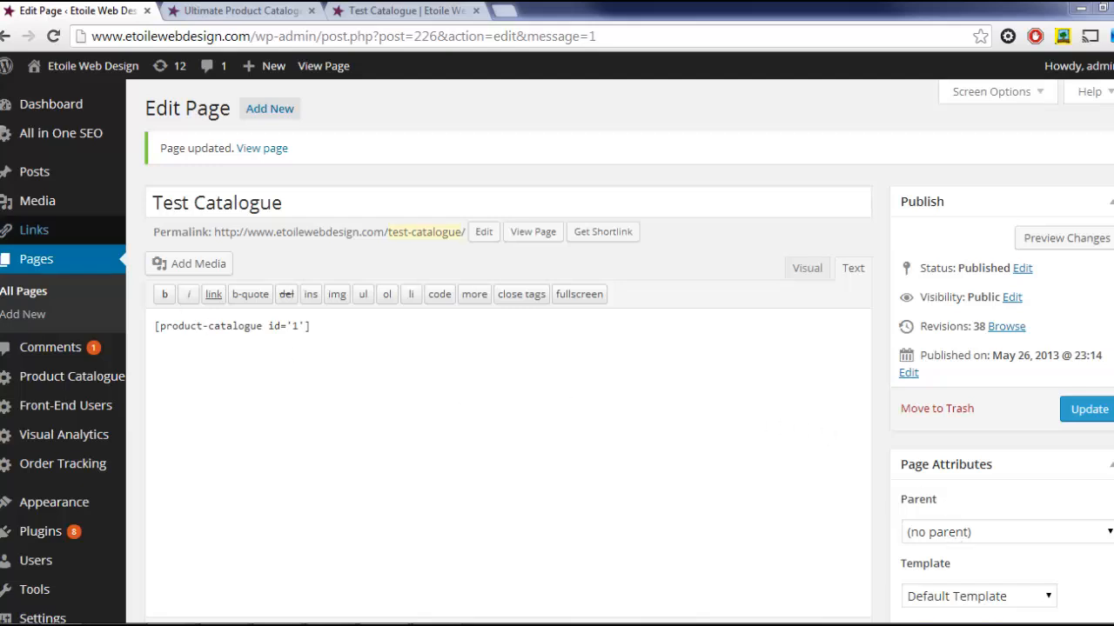
mouse_move(386, 353)
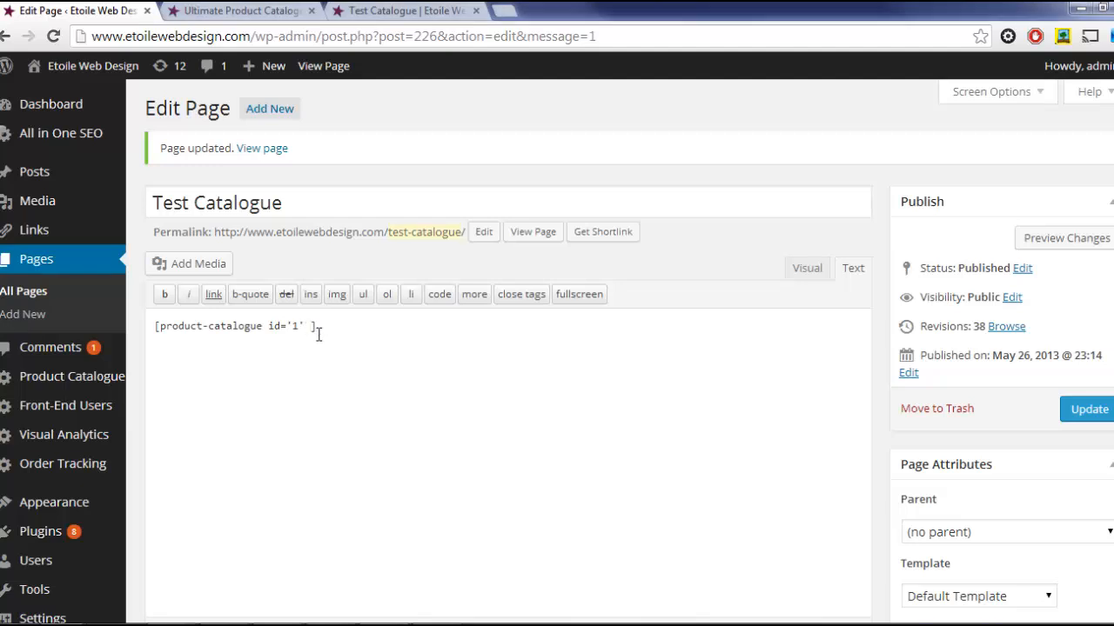
Add excluded_layouts='List' starting_layout='Detail' to the shortcode, then view the live Test Catalogue page.
type("s")
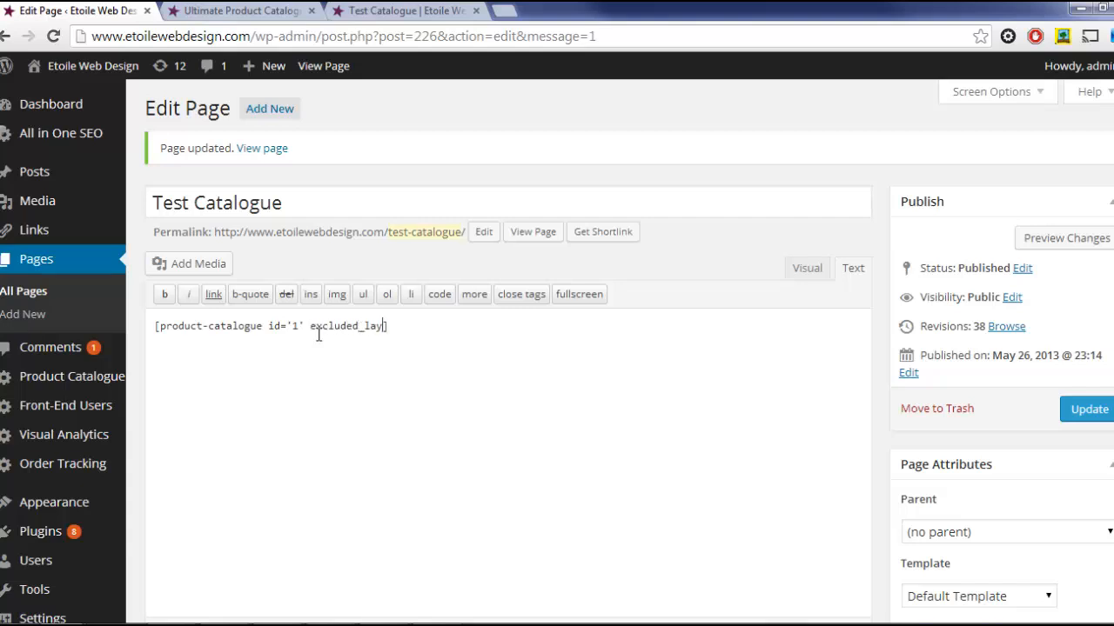
type("outs='List")
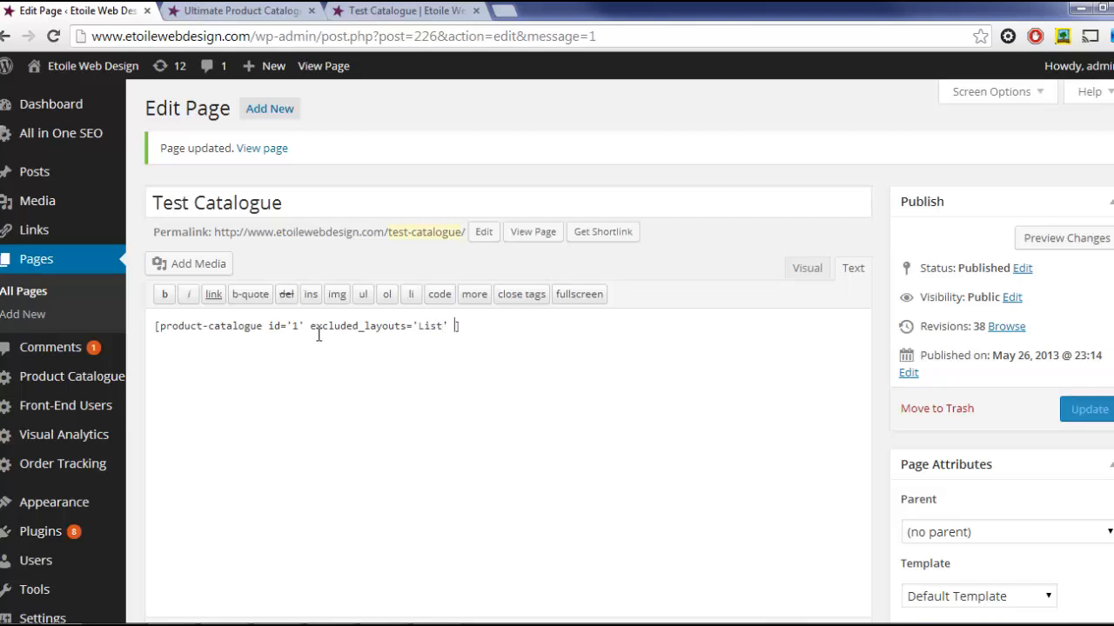
type("starting_layout='Detail'")
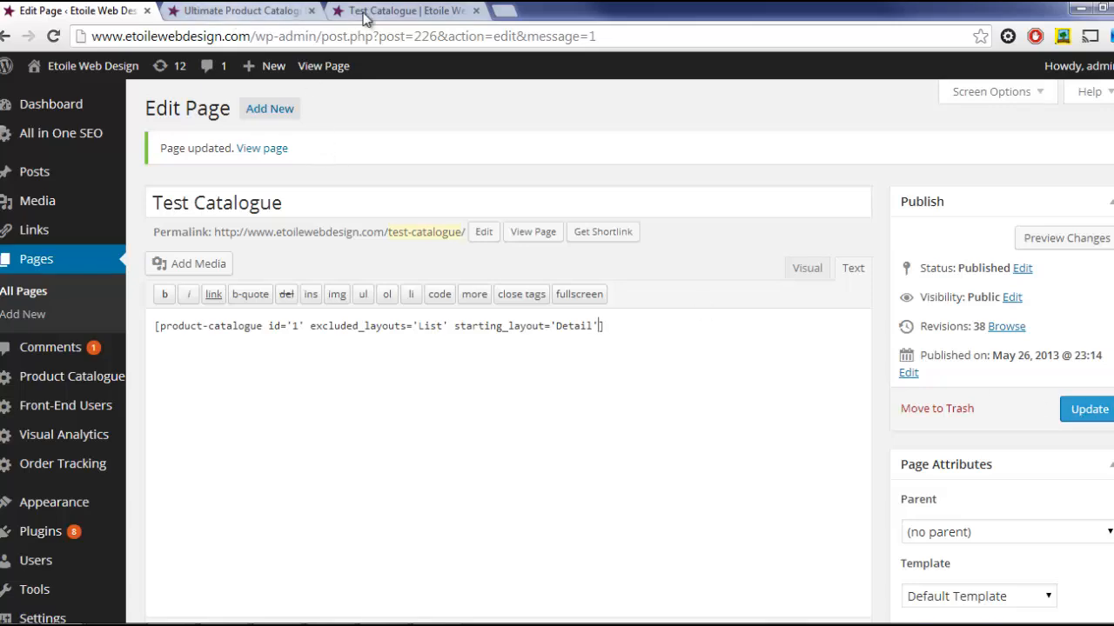
left_click(404, 10)
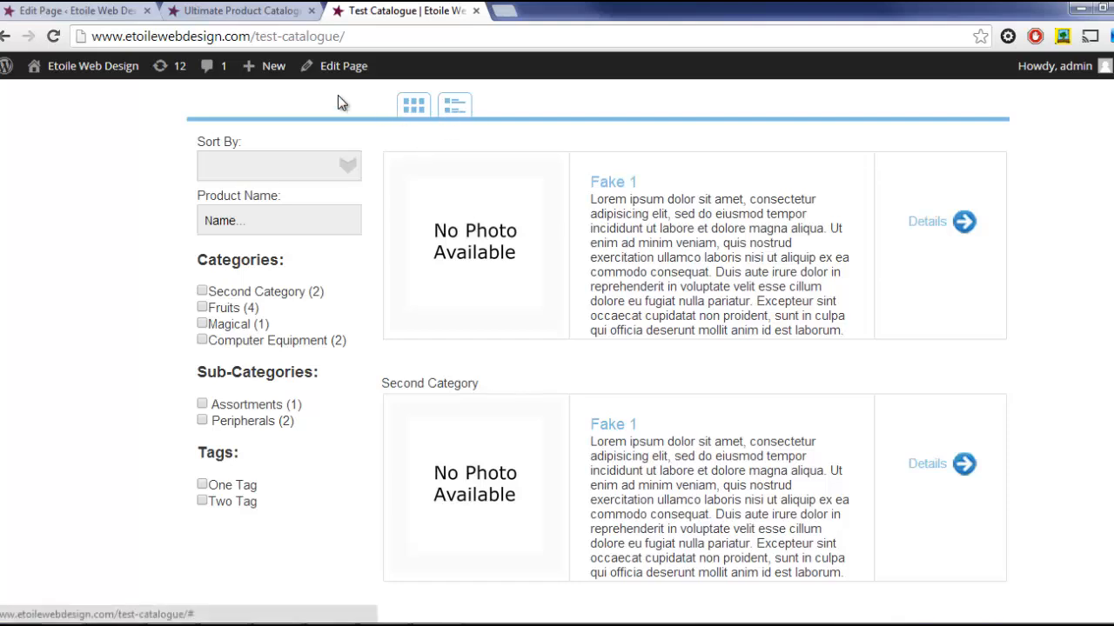
In catalogue Options, toggle Tag Logic to AND and back to OR, keeping pretty permalinks on.
left_click(239, 10)
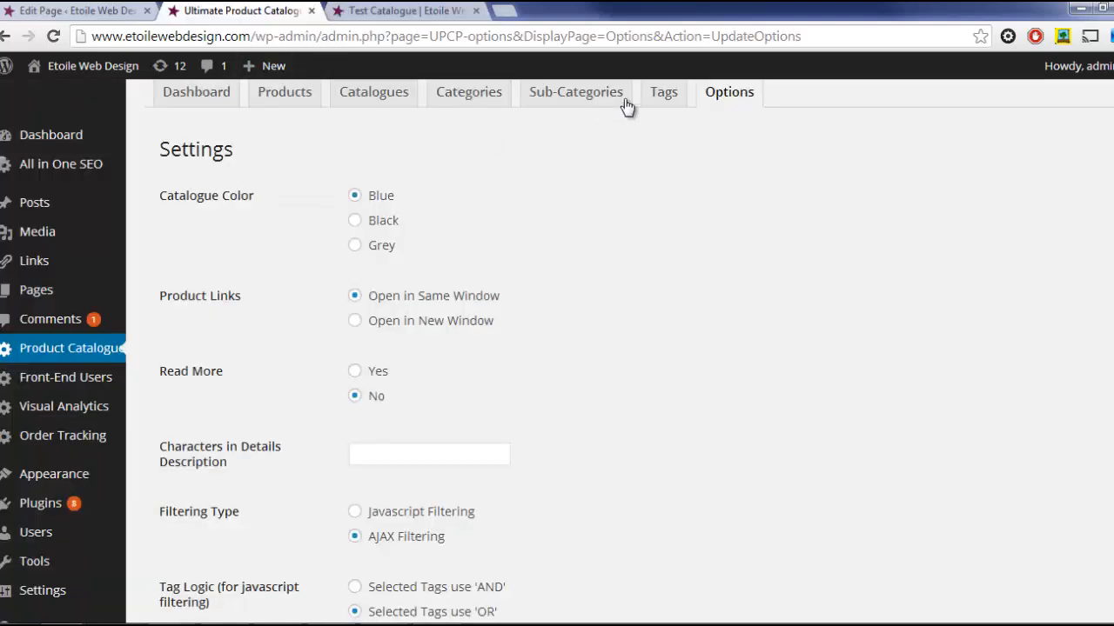
mouse_move(399, 194)
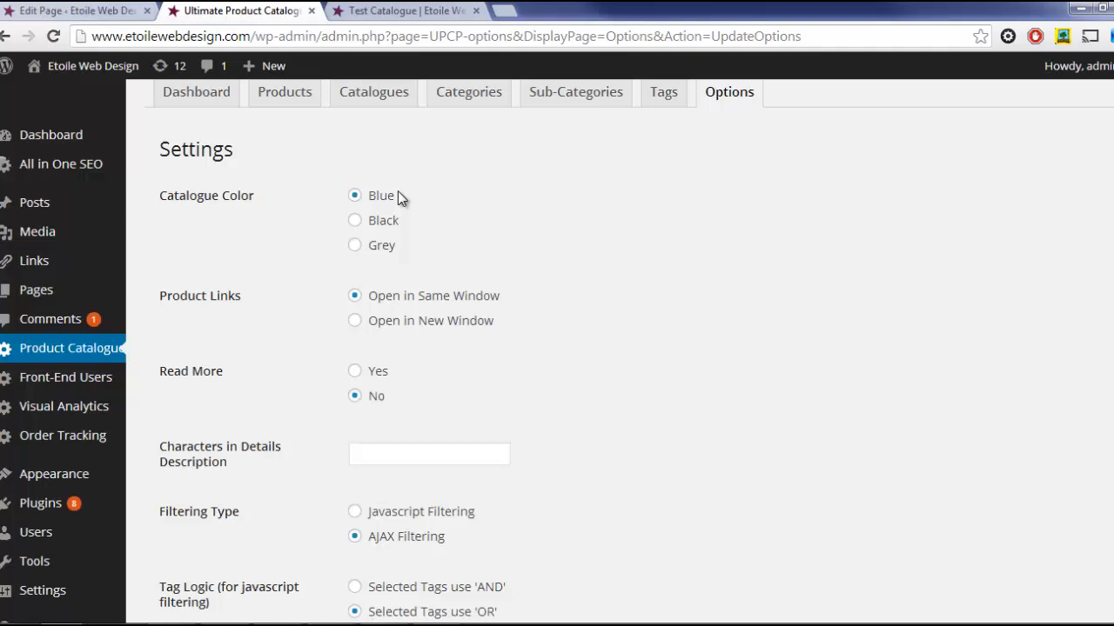
mouse_move(355, 220)
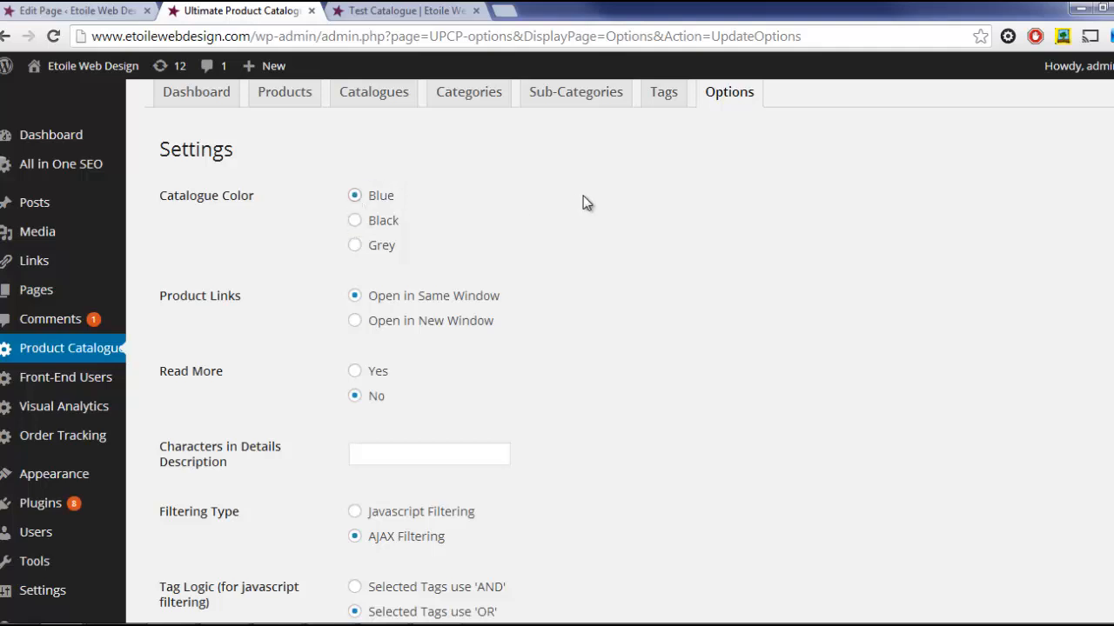
scroll("down", 3)
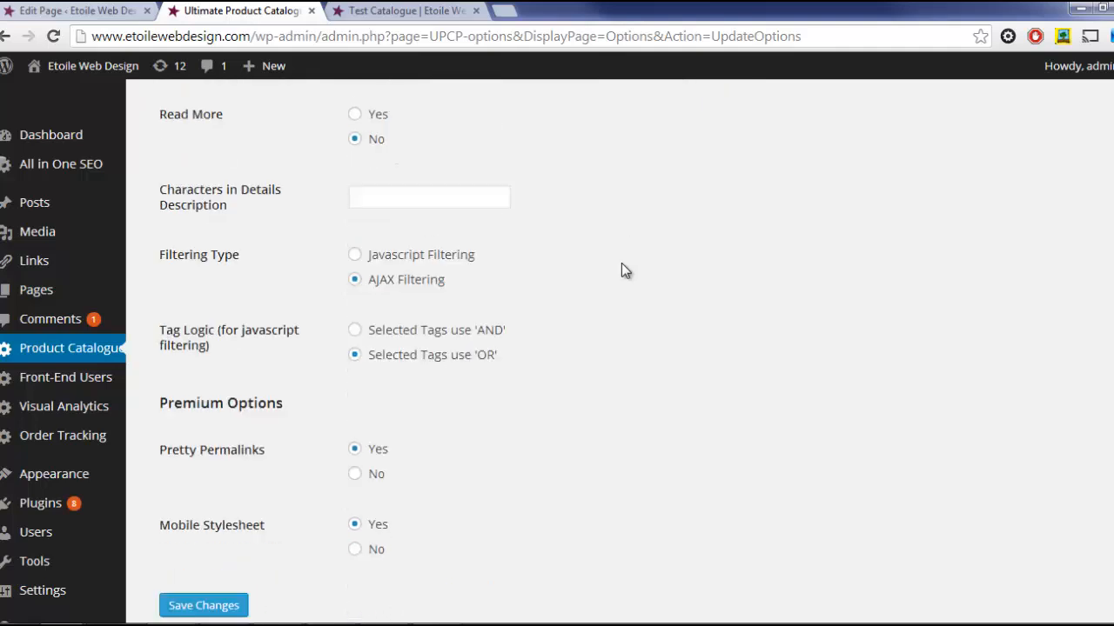
left_click(354, 330)
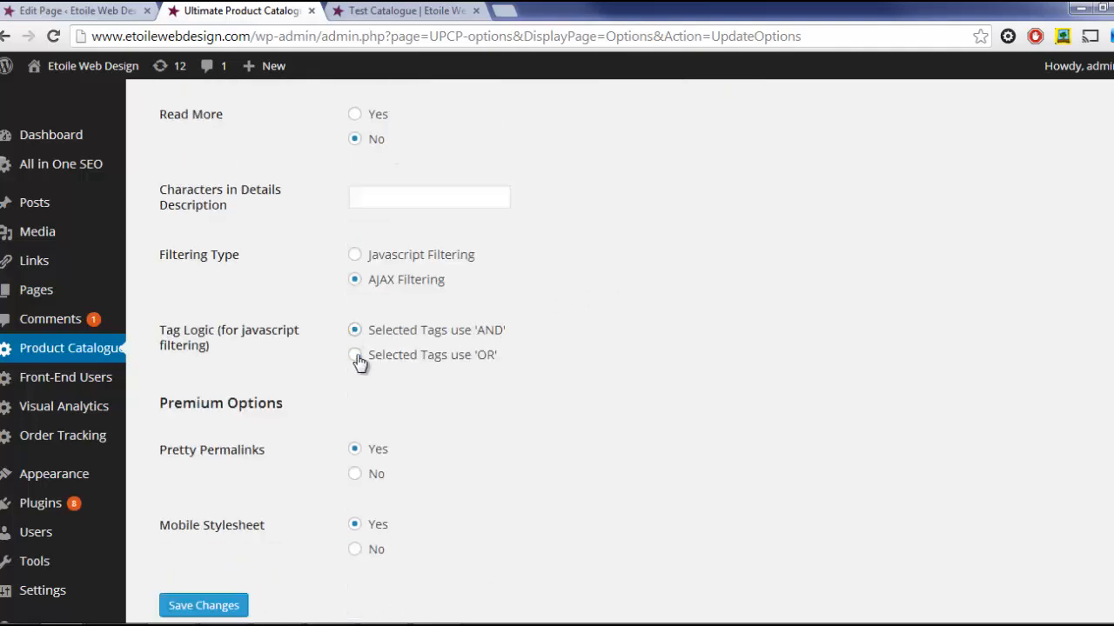
left_click(354, 354)
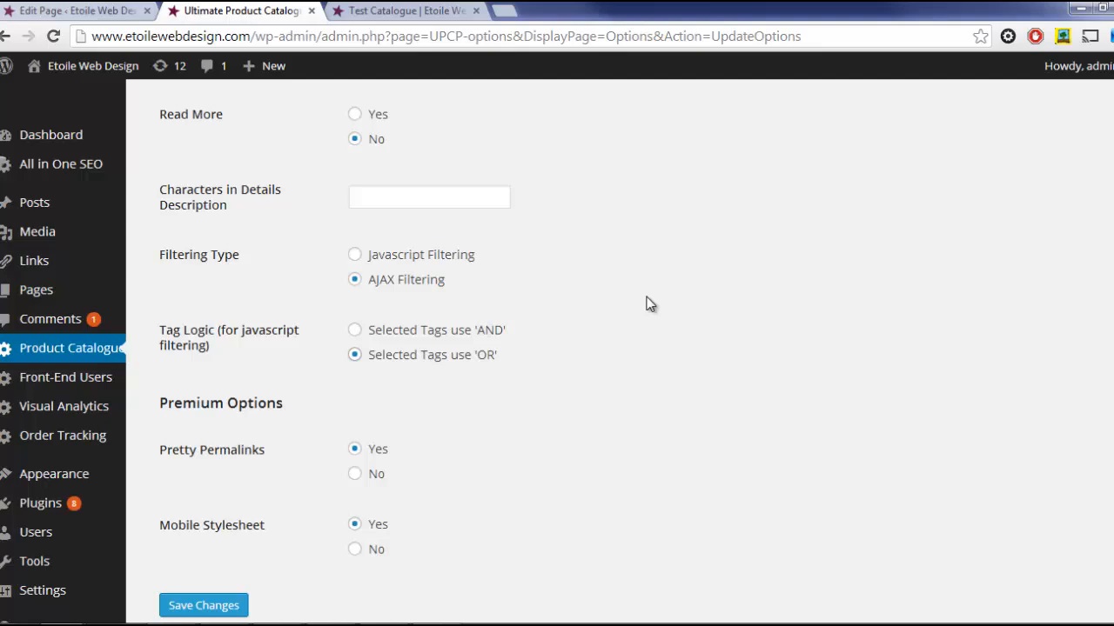
scroll("down", 3)
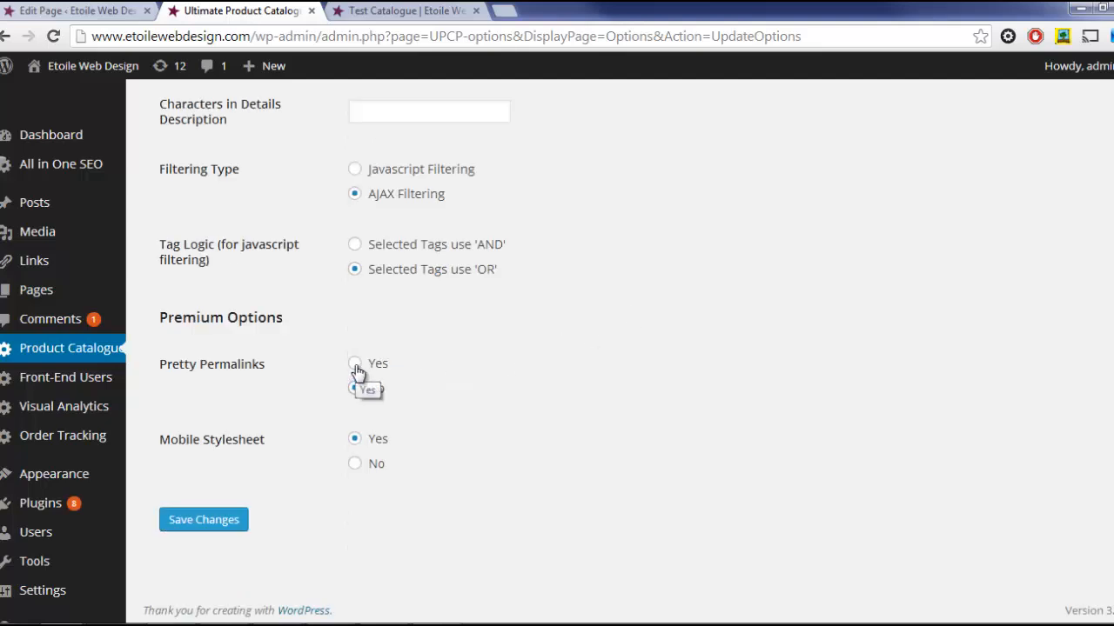
left_click(354, 363)
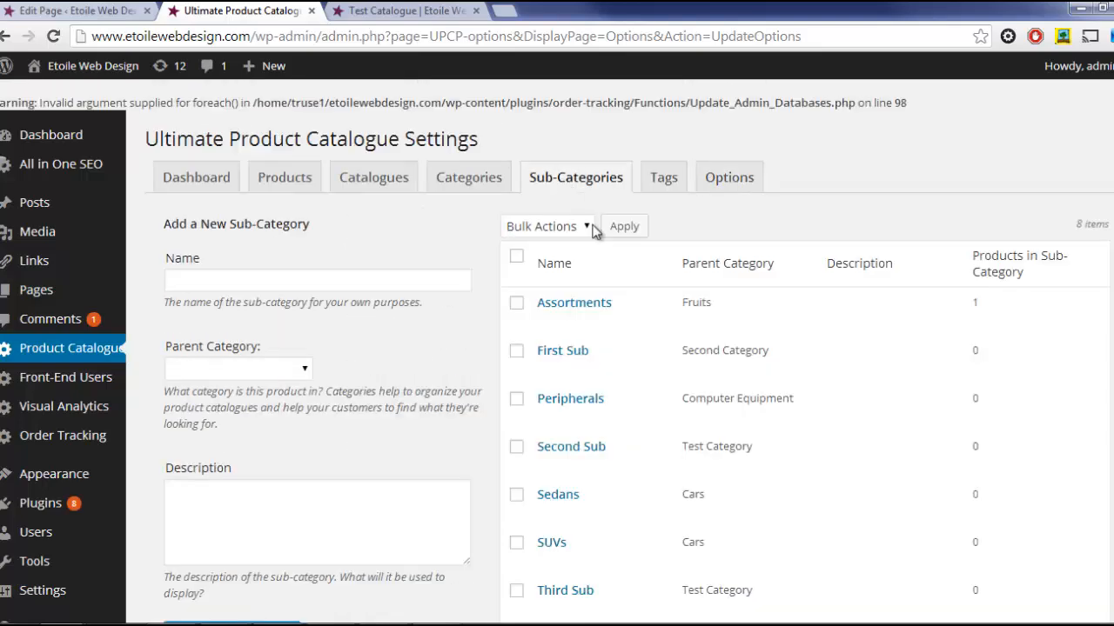
Sort the sub-categories list by parent category.
scroll("down", 3)
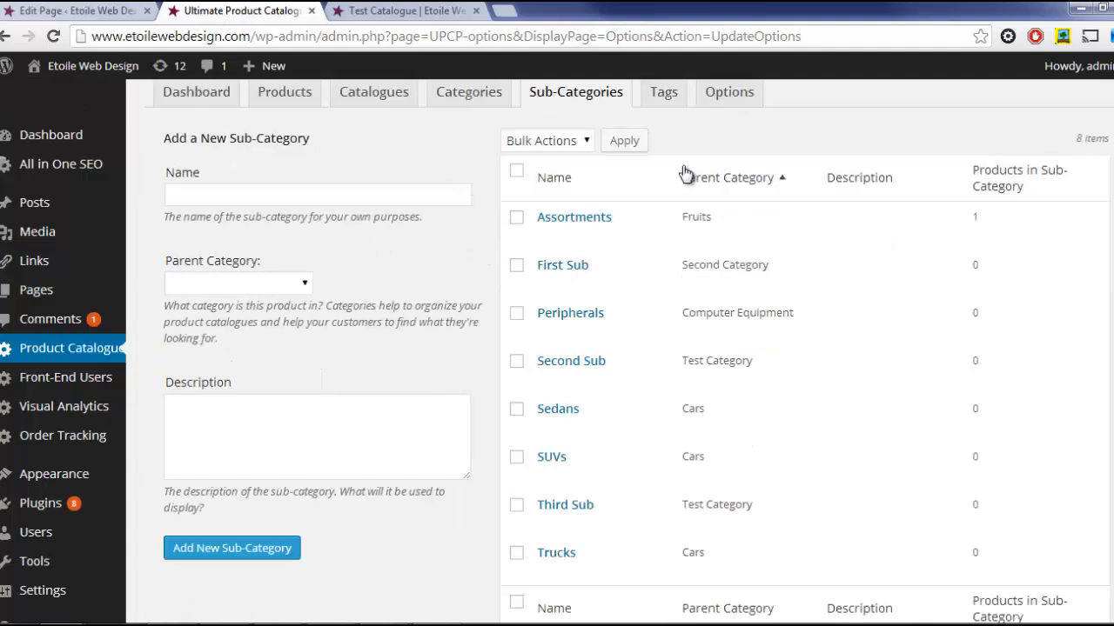
left_click(727, 177)
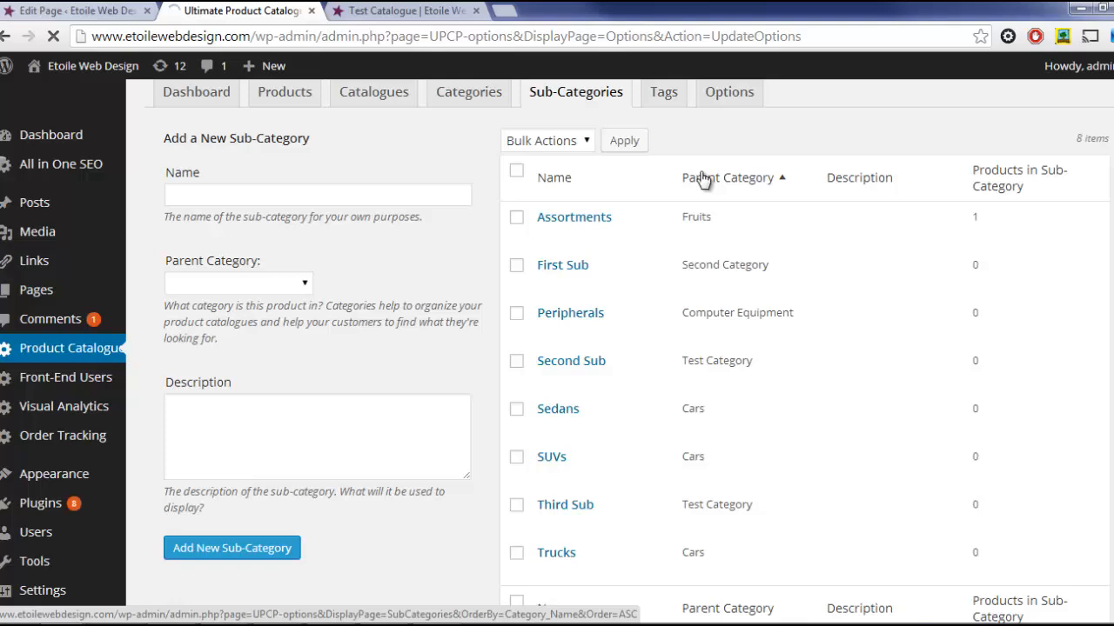
left_click(729, 177)
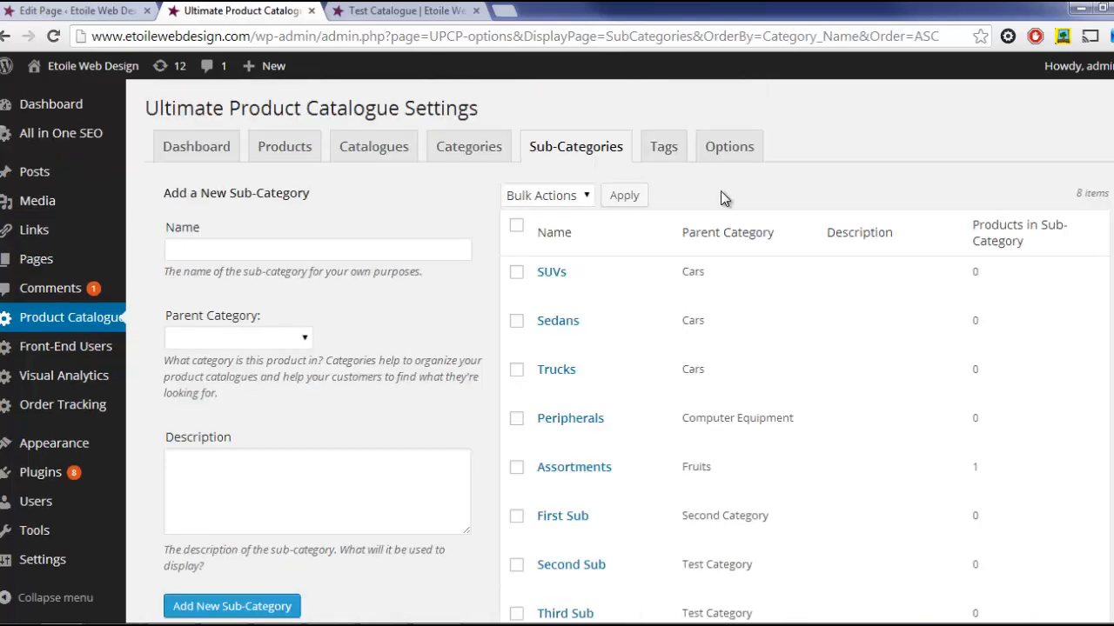
mouse_move(552, 271)
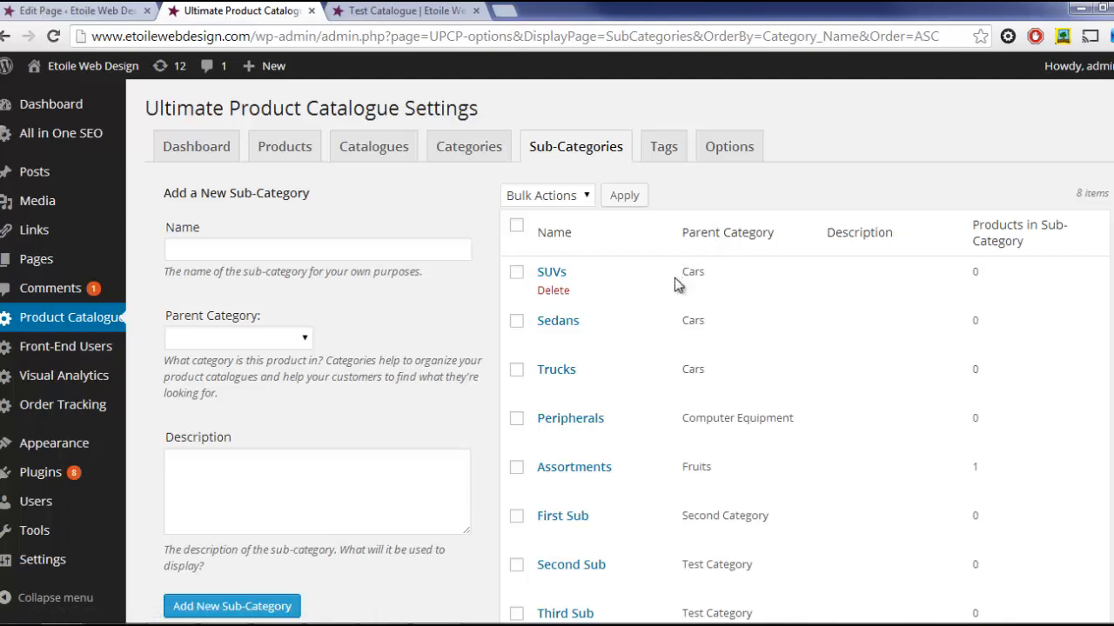
mouse_move(467, 218)
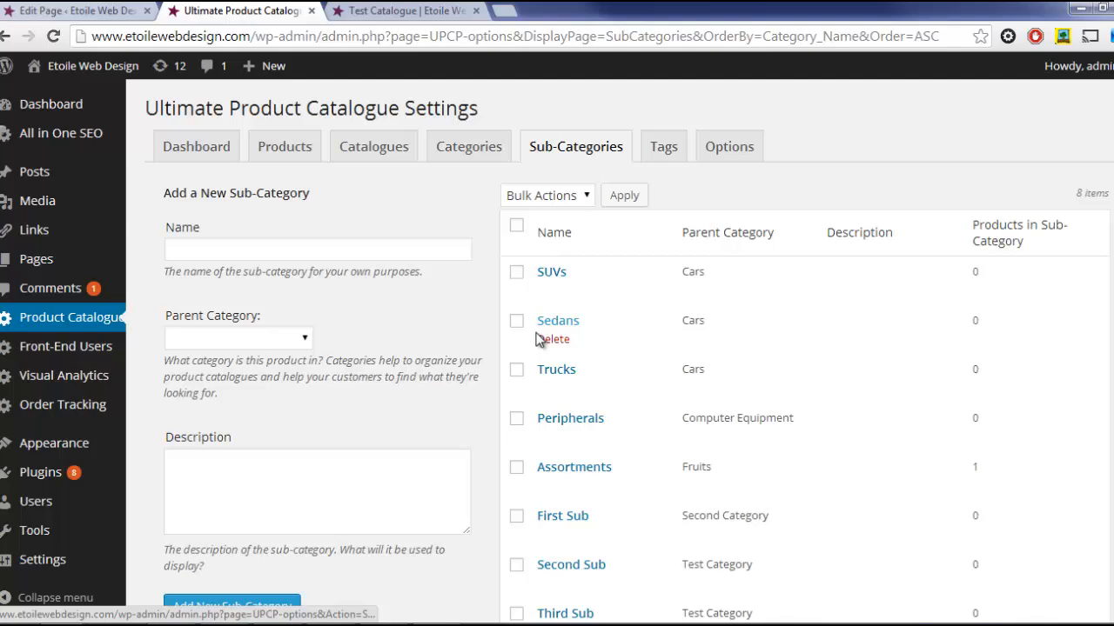
Create a sub-category named Luxury with Cars as its parent.
type("Luxury")
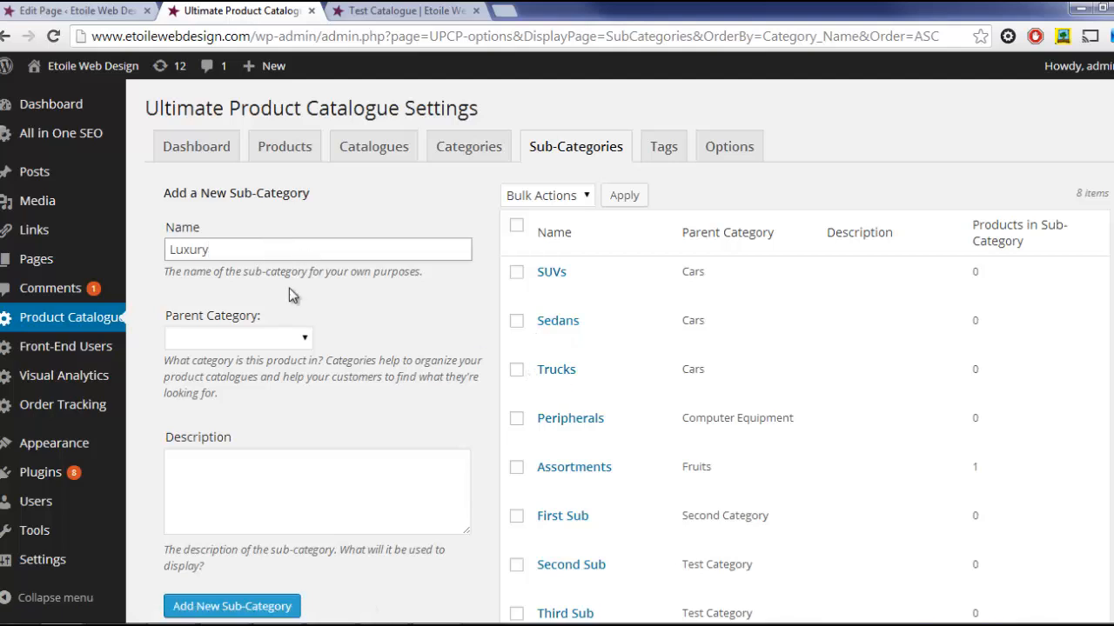
left_click(238, 337)
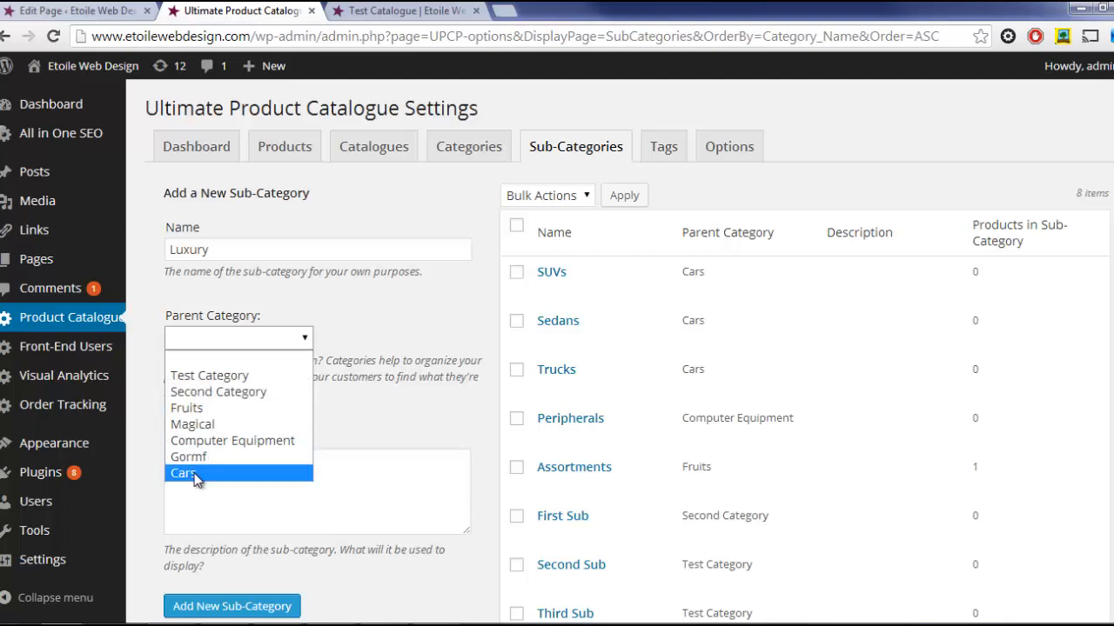
left_click(183, 473)
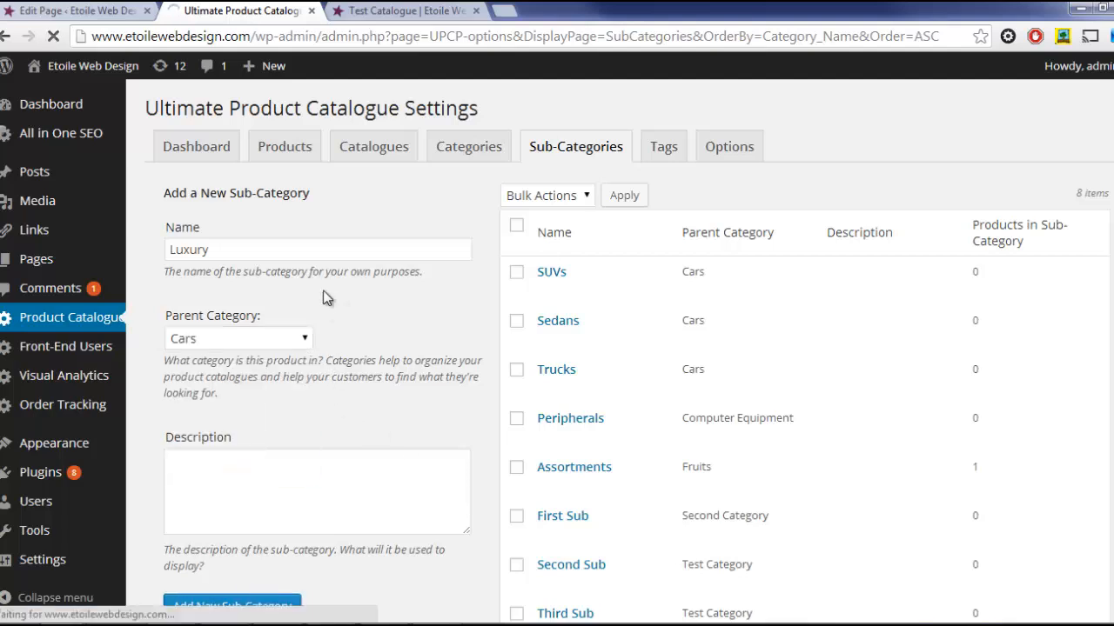
left_click(232, 605)
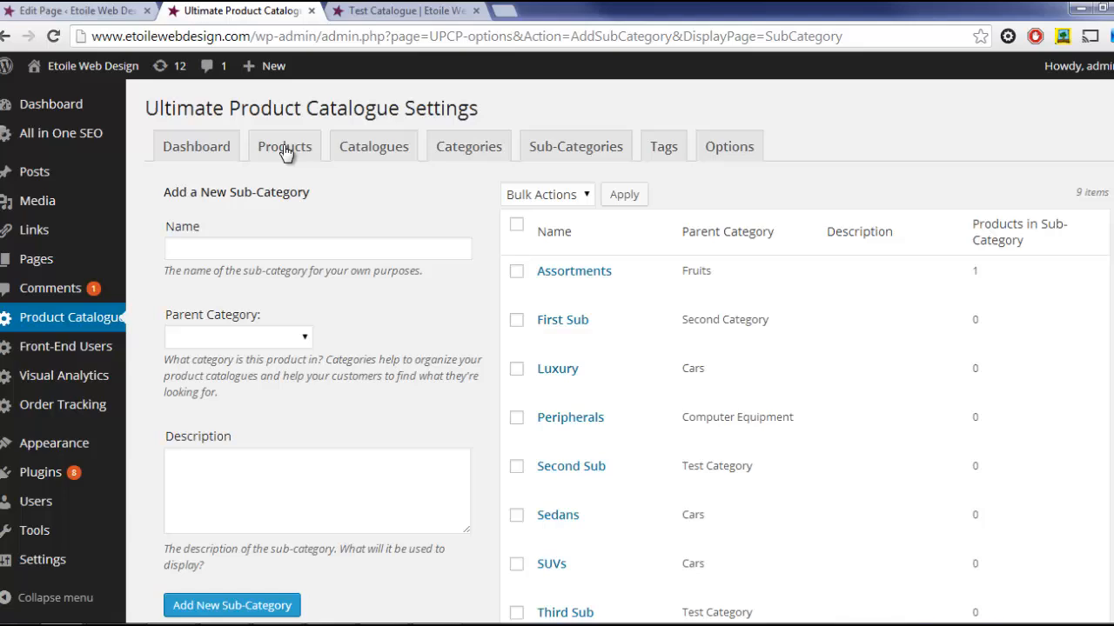
On the Products page, pick Cars in the new-product form to see its sub-categories.
left_click(285, 146)
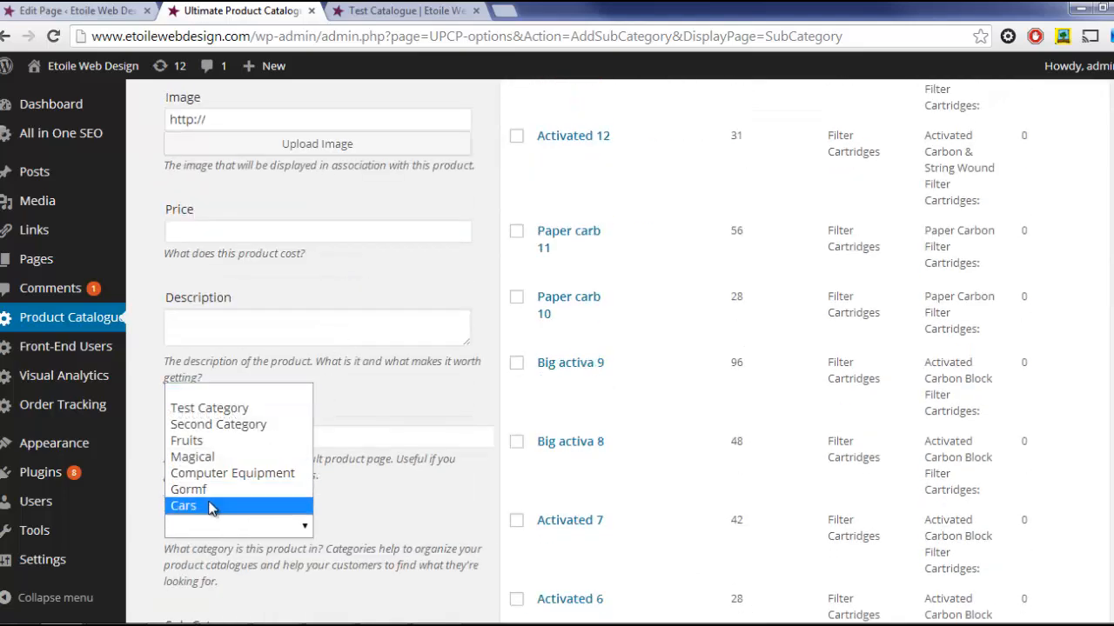
left_click(184, 505)
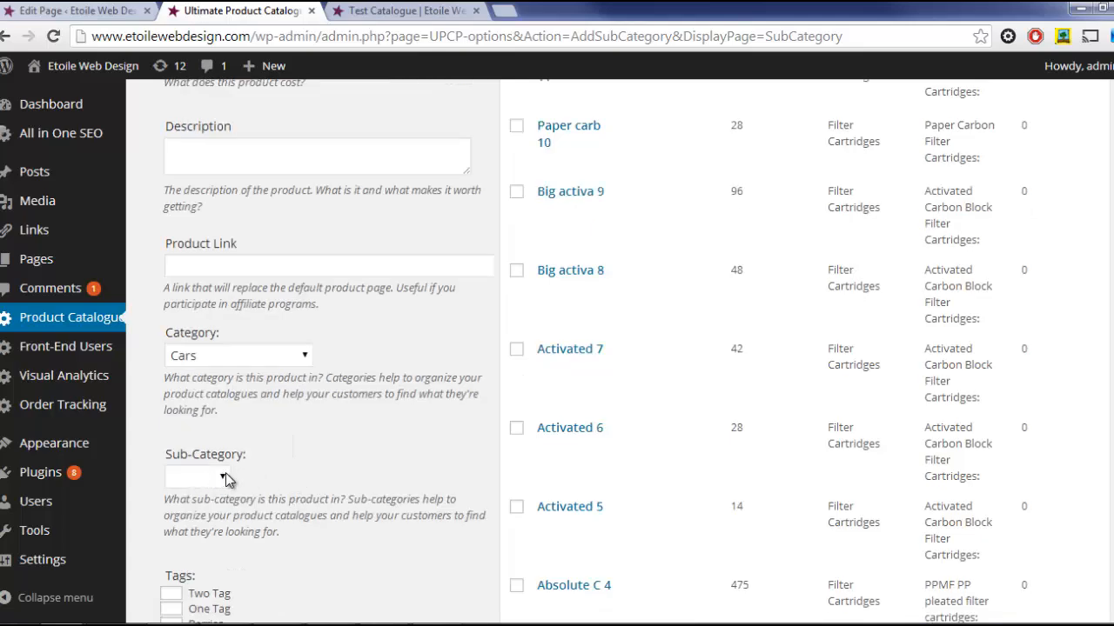
left_click(197, 477)
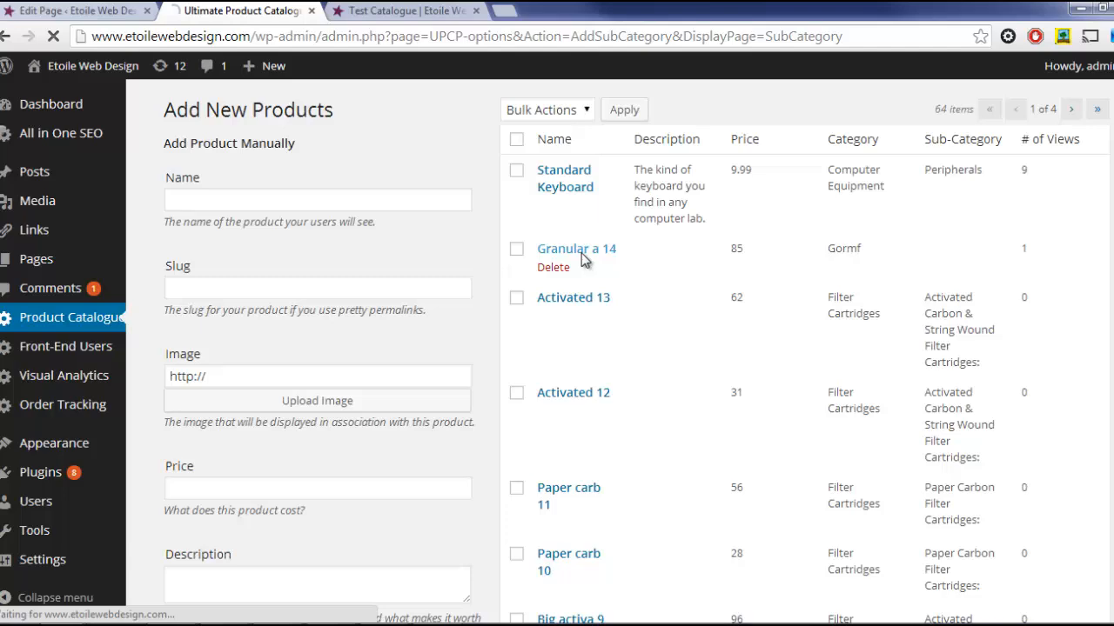
Set Granular a 14's category to Cars with sub-category SUVs and save it.
left_click(570, 249)
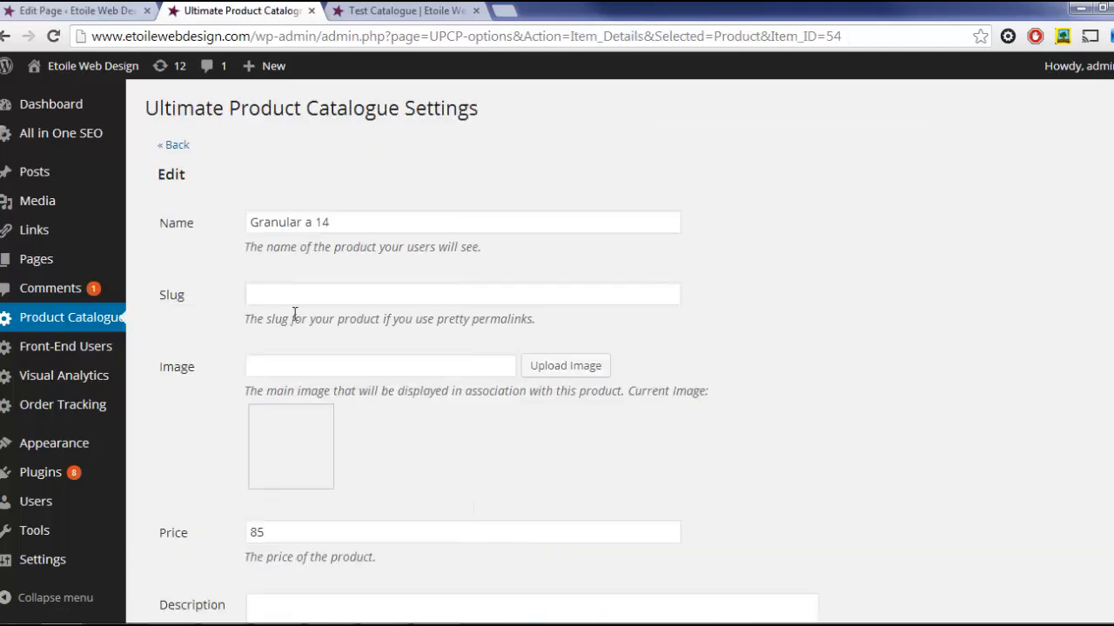
left_click(318, 302)
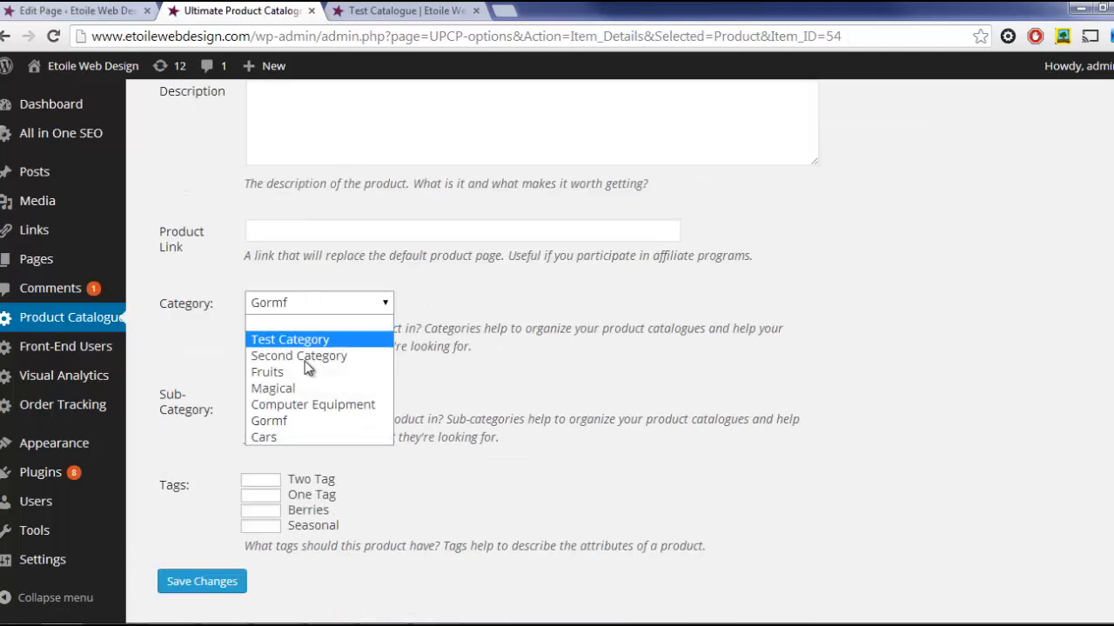
left_click(263, 436)
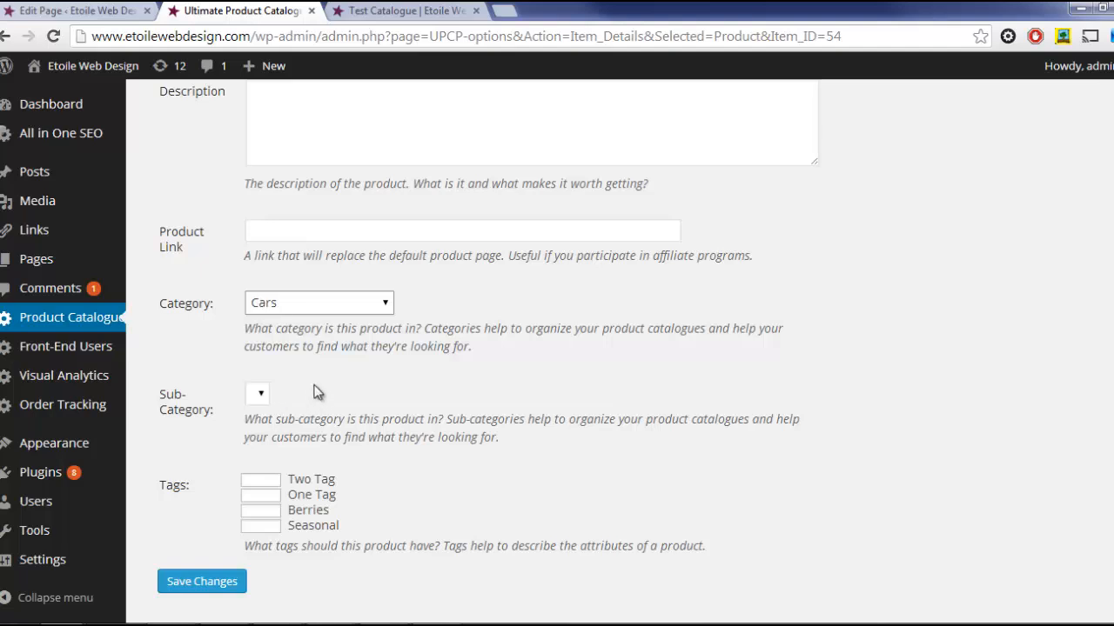
left_click(277, 393)
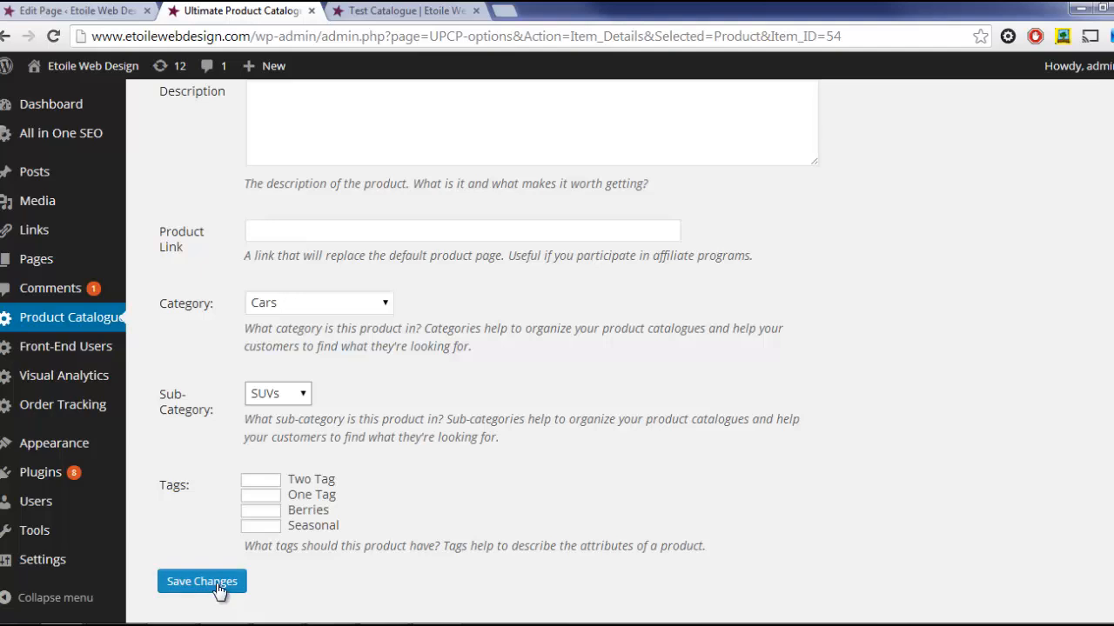
left_click(201, 581)
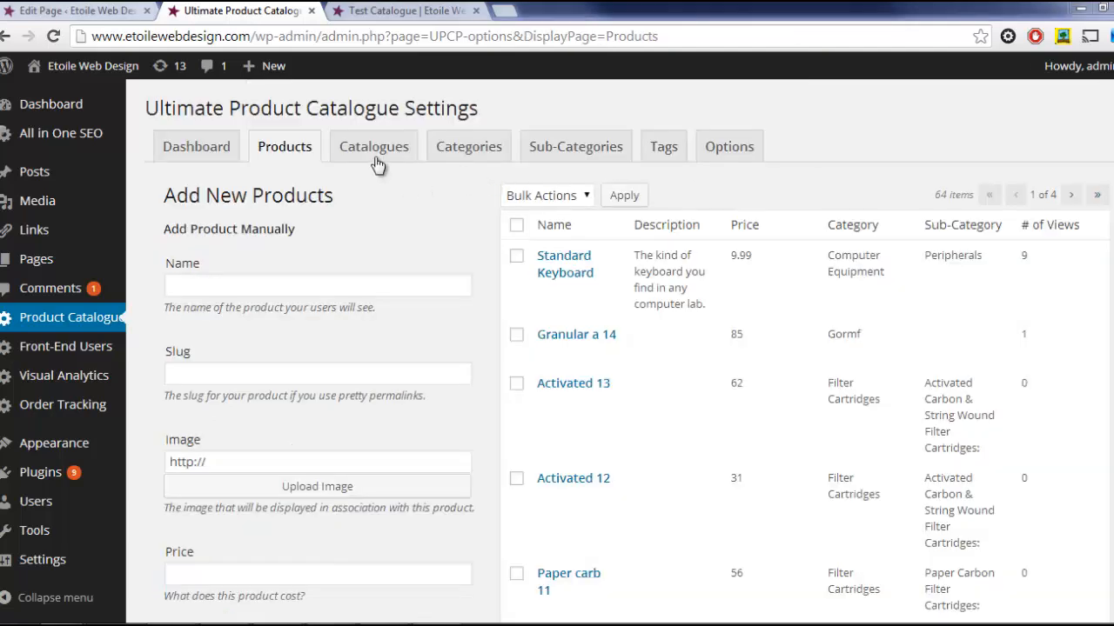
Edit Test Catalogue and enter the custom CSS '.upcp-list {color:red;}'.
left_click(373, 146)
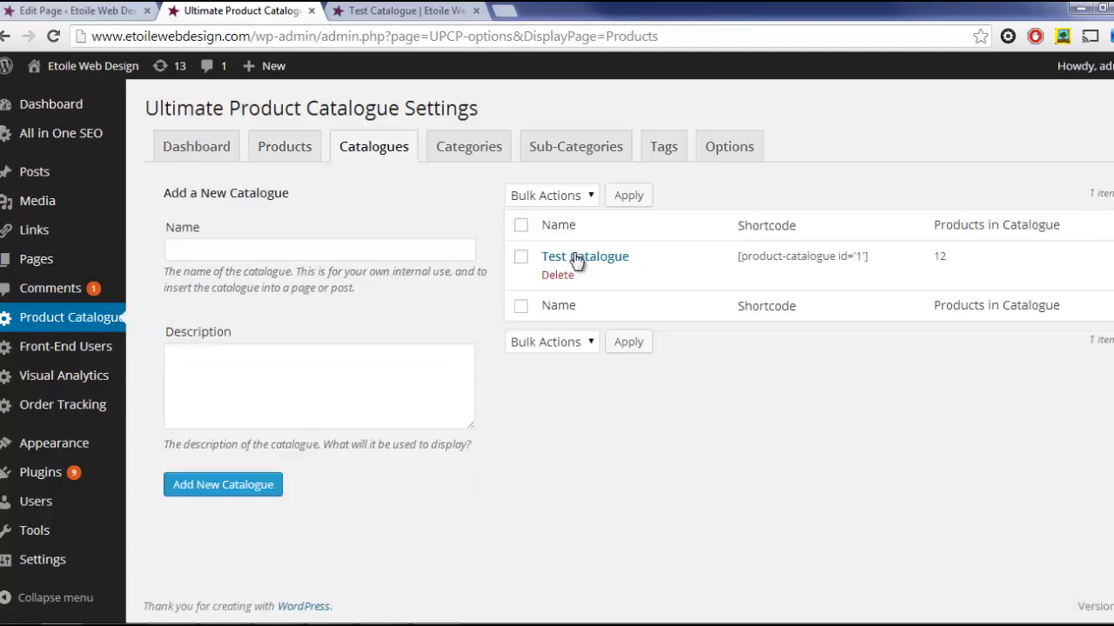
left_click(584, 256)
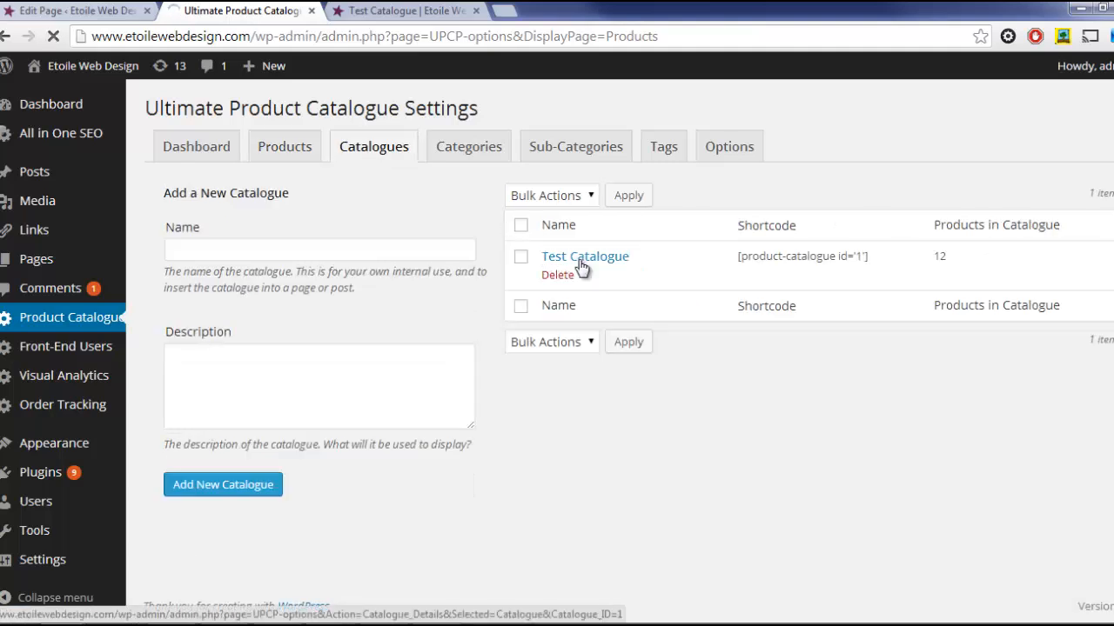
left_click(584, 256)
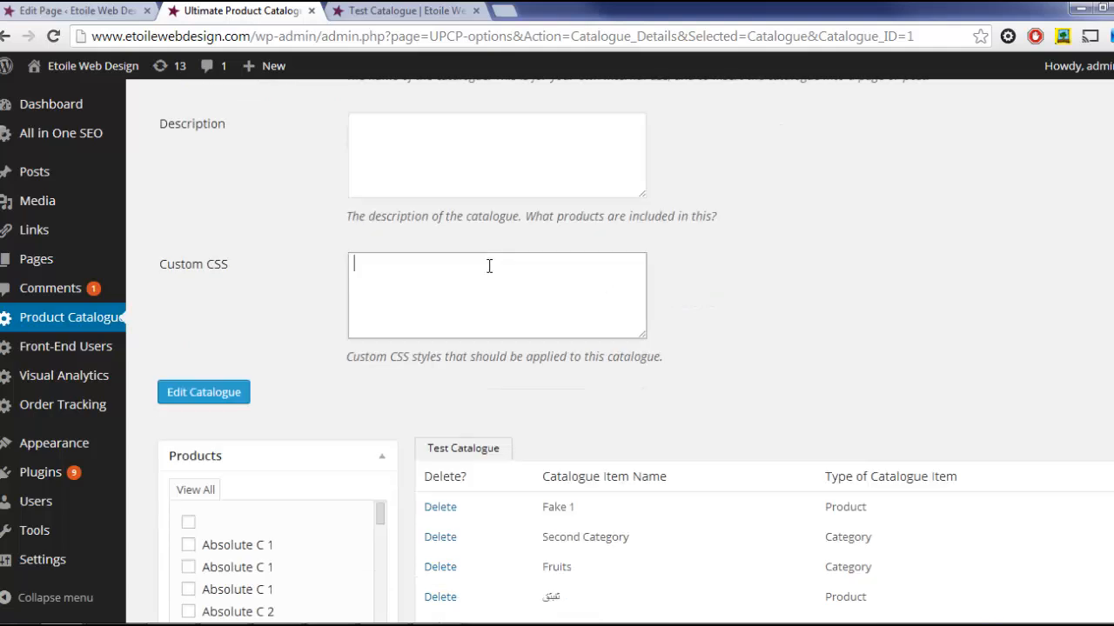
type(".upcp-list")
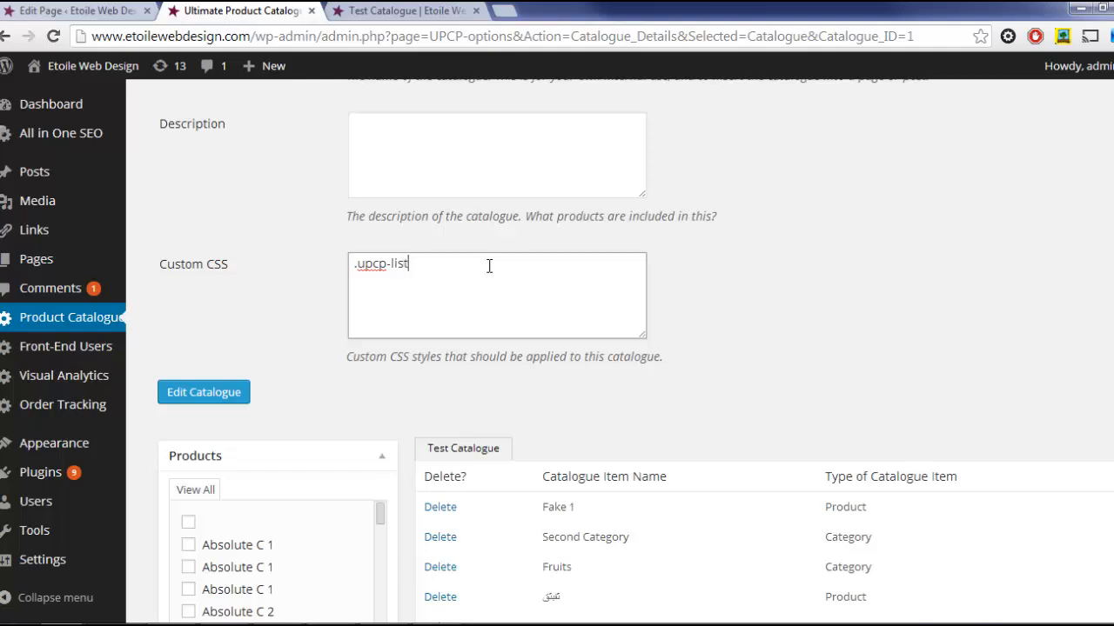
type("{color:")
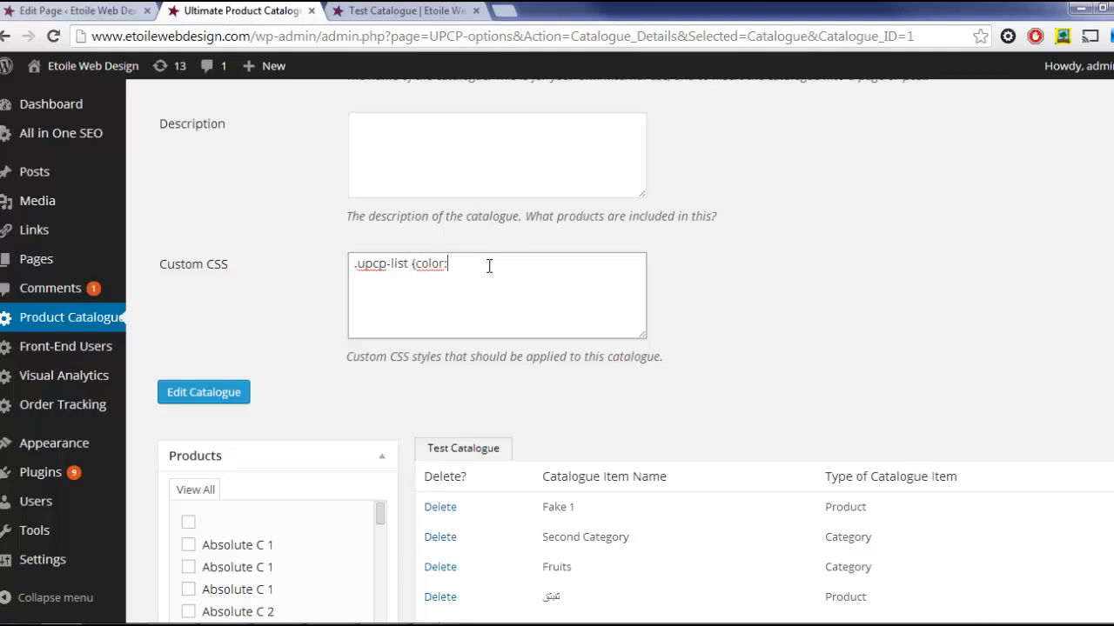
type("red;}")
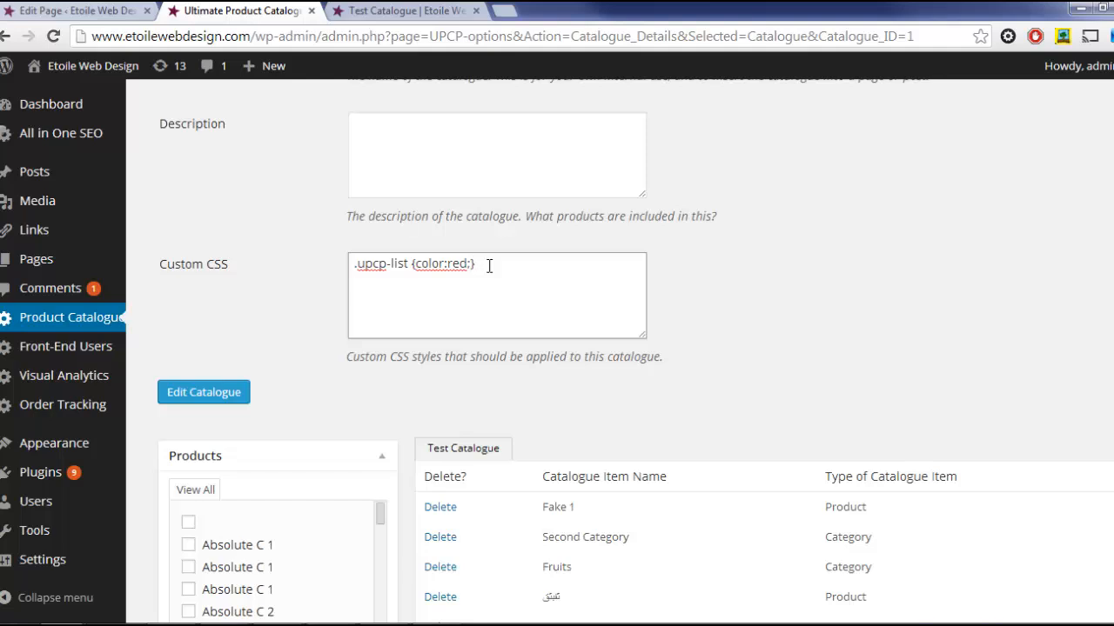